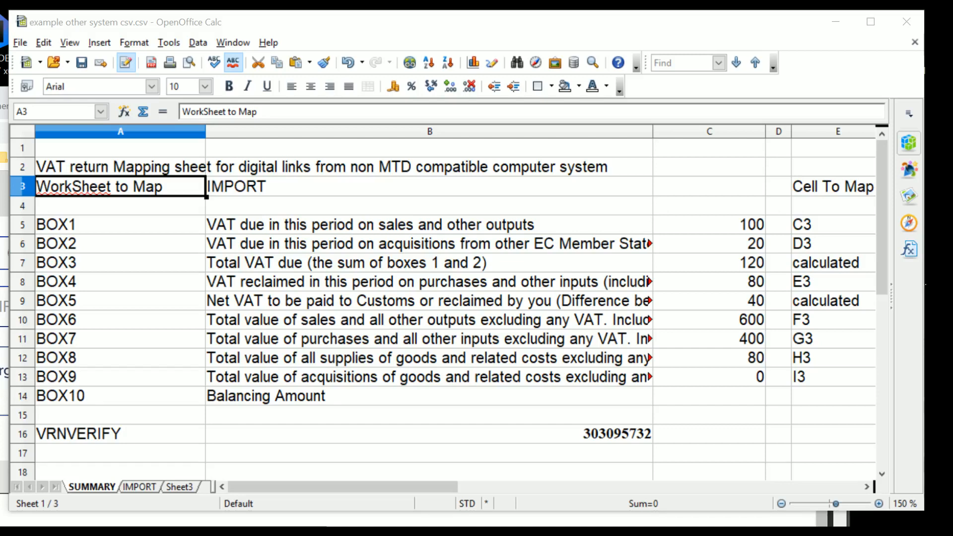
Review the IMPORT and SUMMARY sheets and try remapping Box 1 to cell D3, then undo it.
click(139, 486)
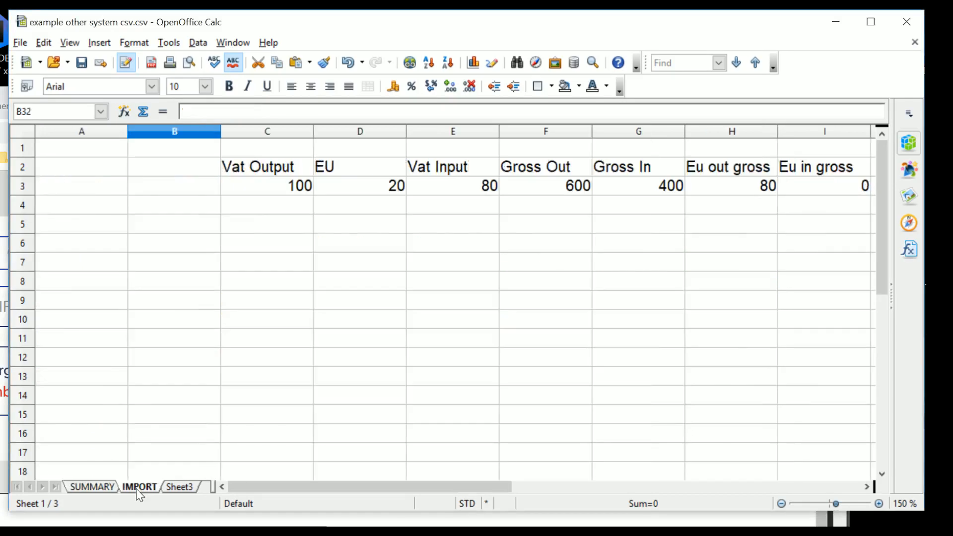
click(139, 487)
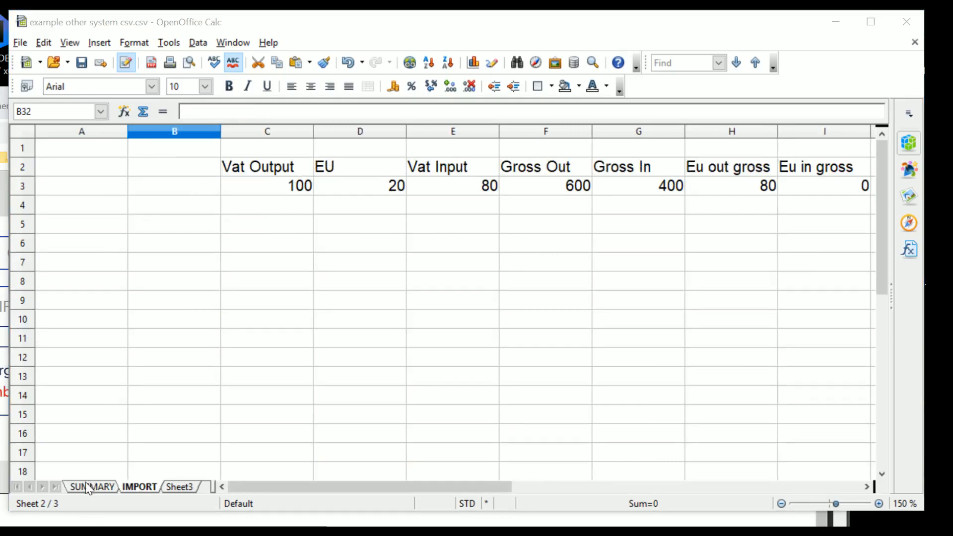
click(92, 486)
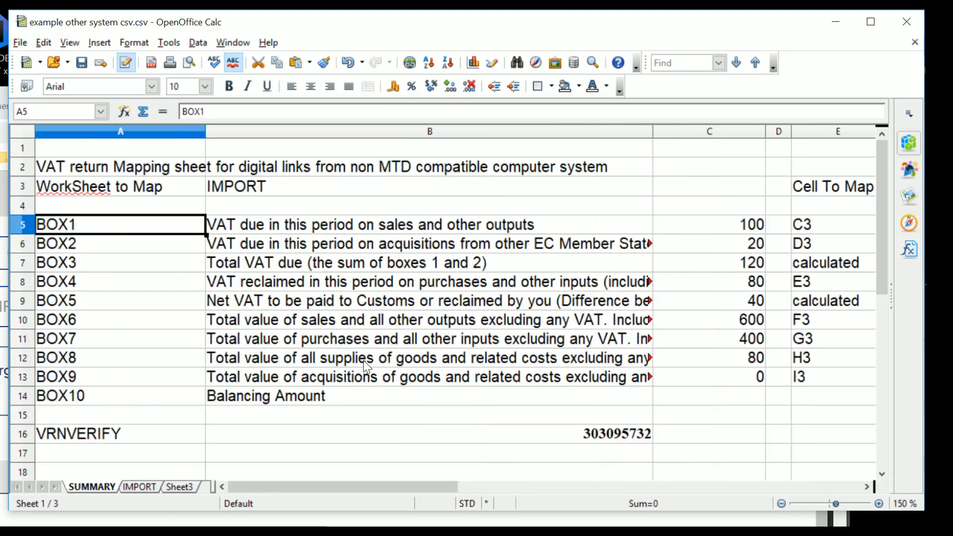
click(837, 223)
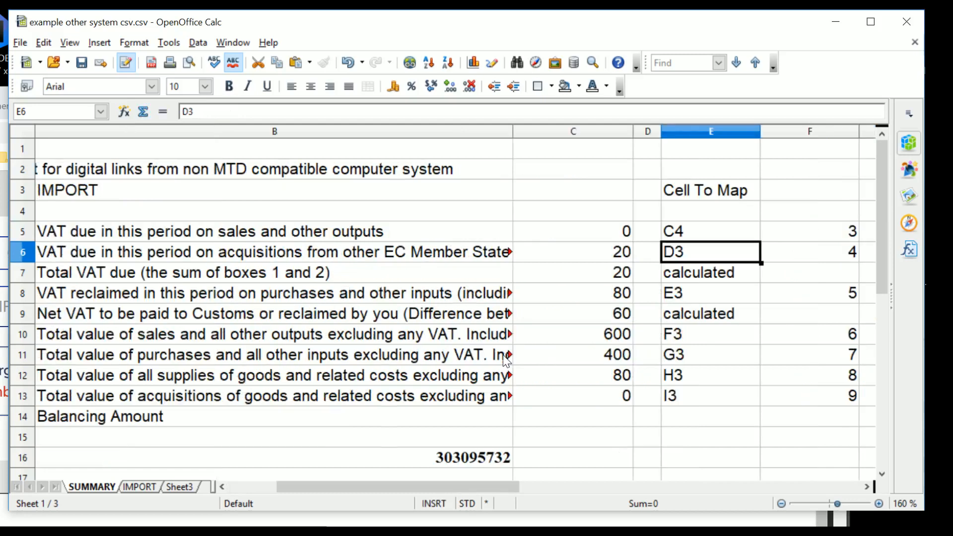
click(710, 231)
text(D)
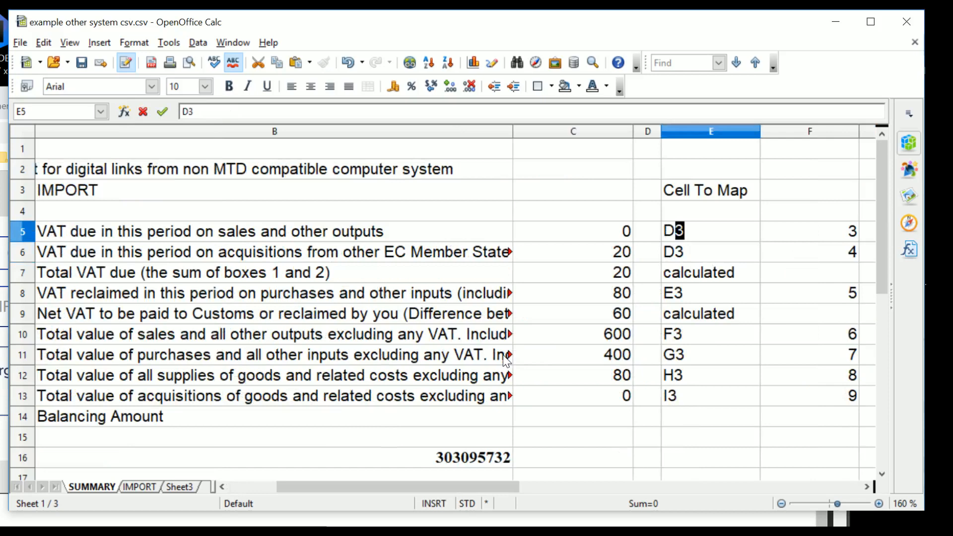
key(Return)
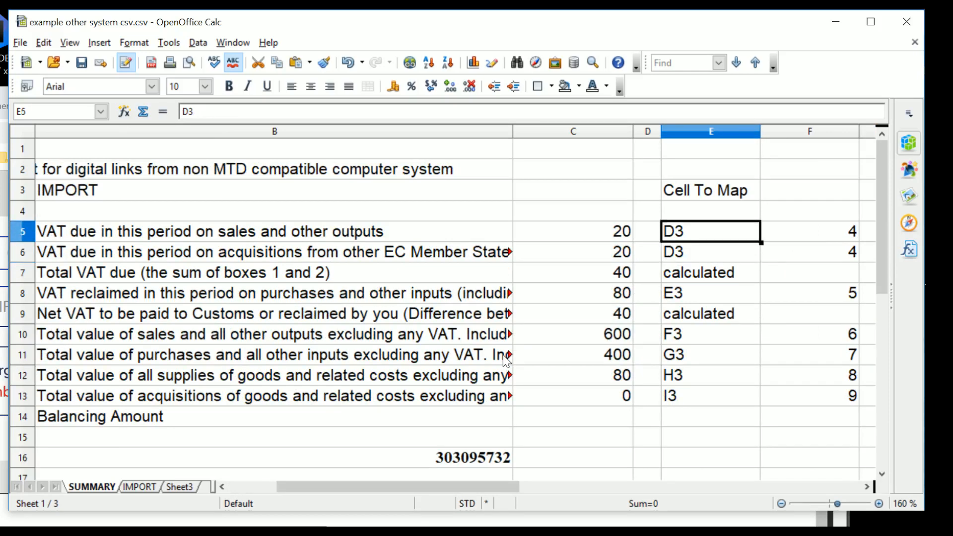
click(571, 251)
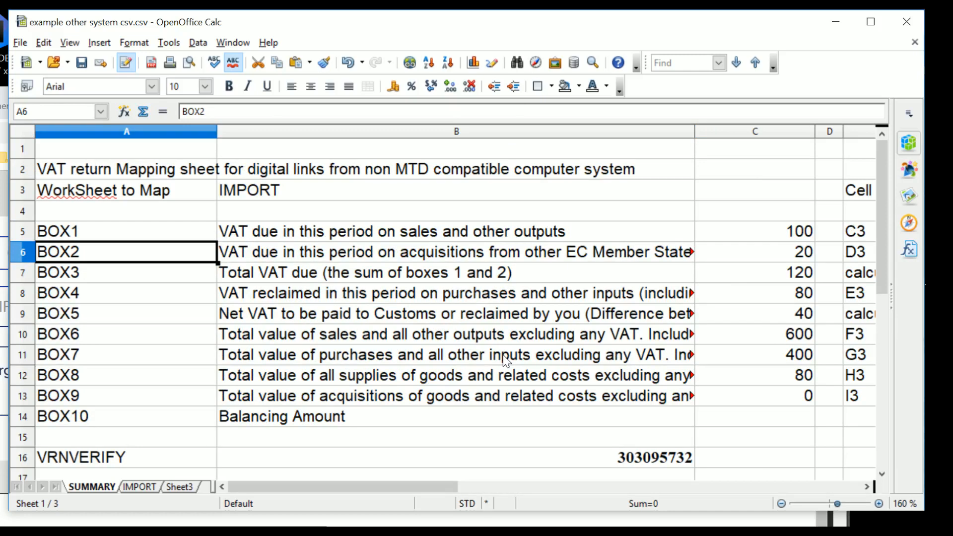
mouse_move(487, 292)
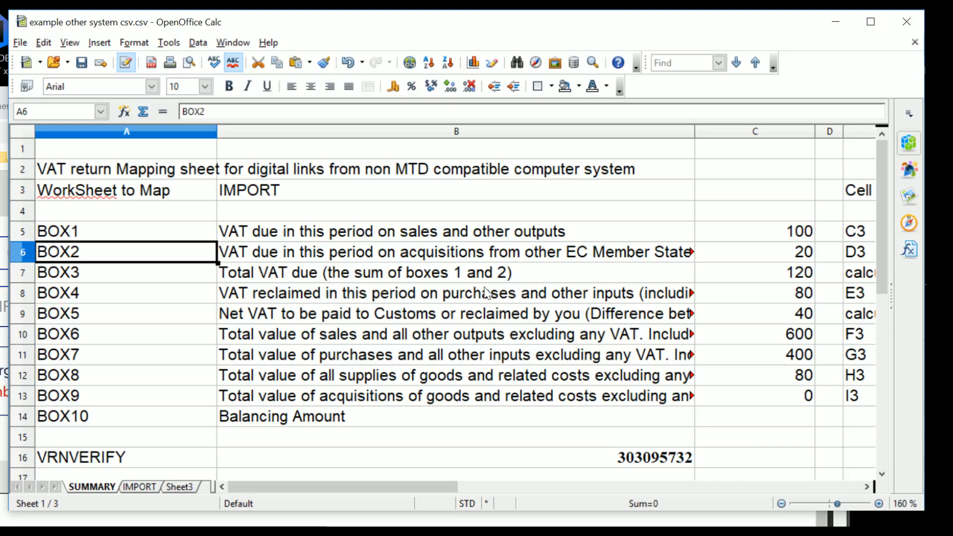
mouse_move(185, 194)
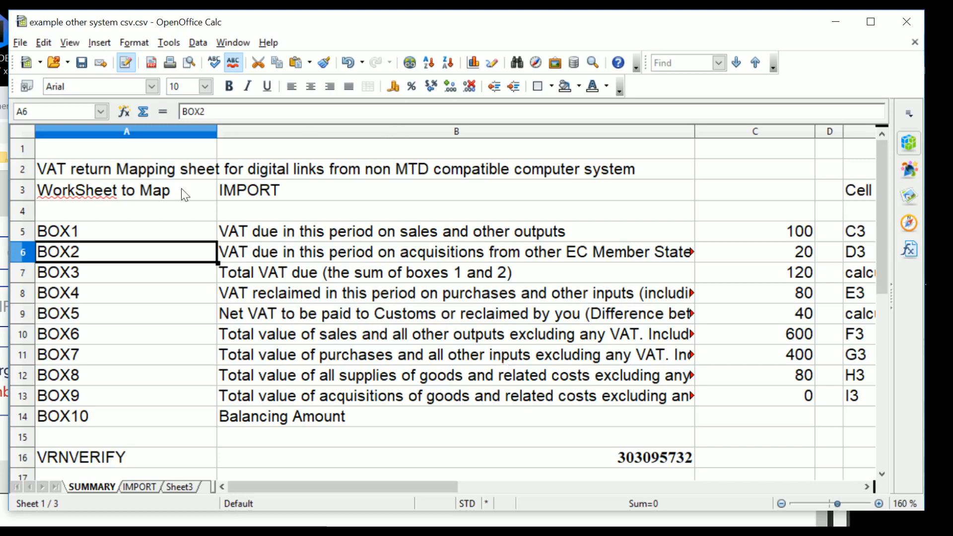
Insert the other system's CSV as a new Sheet1 before SUMMARY via Sheet From File.
click(98, 43)
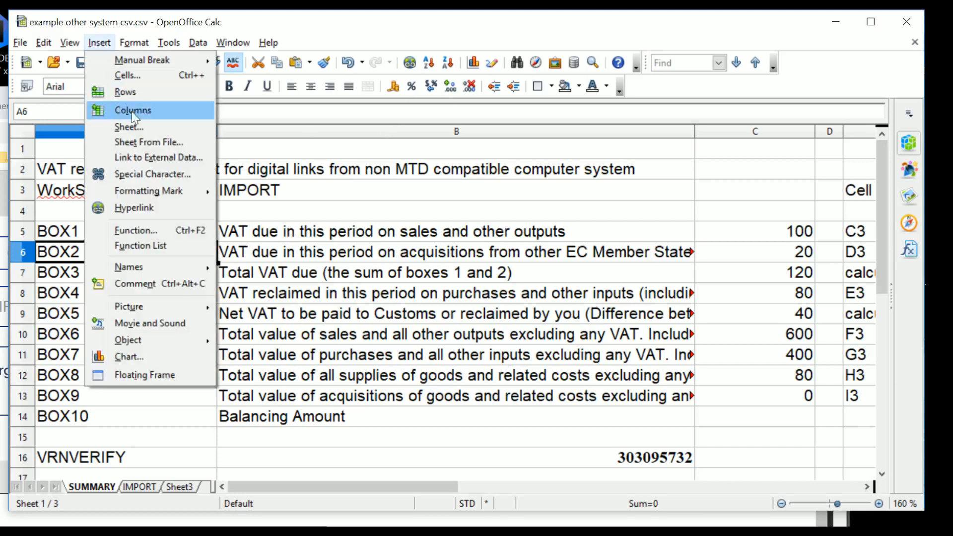
click(129, 126)
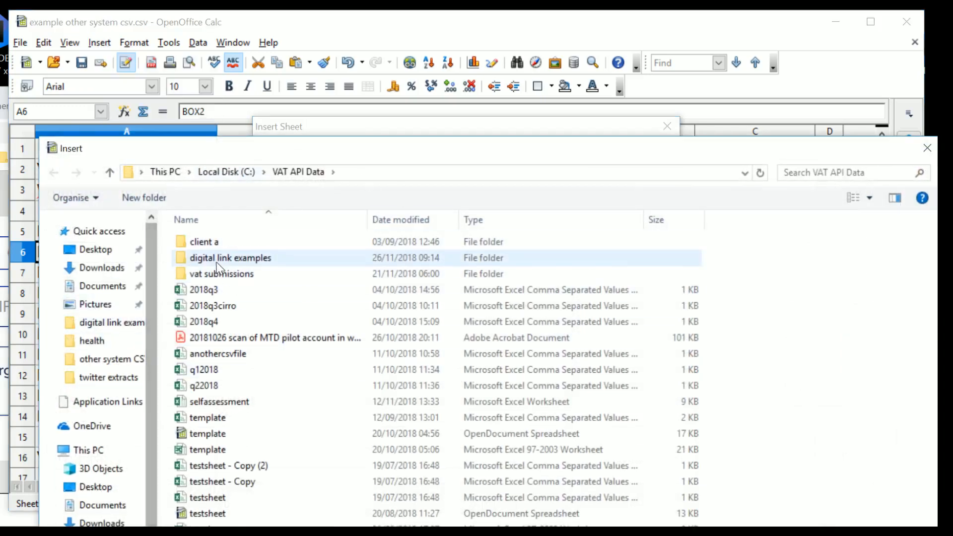
double_click(231, 258)
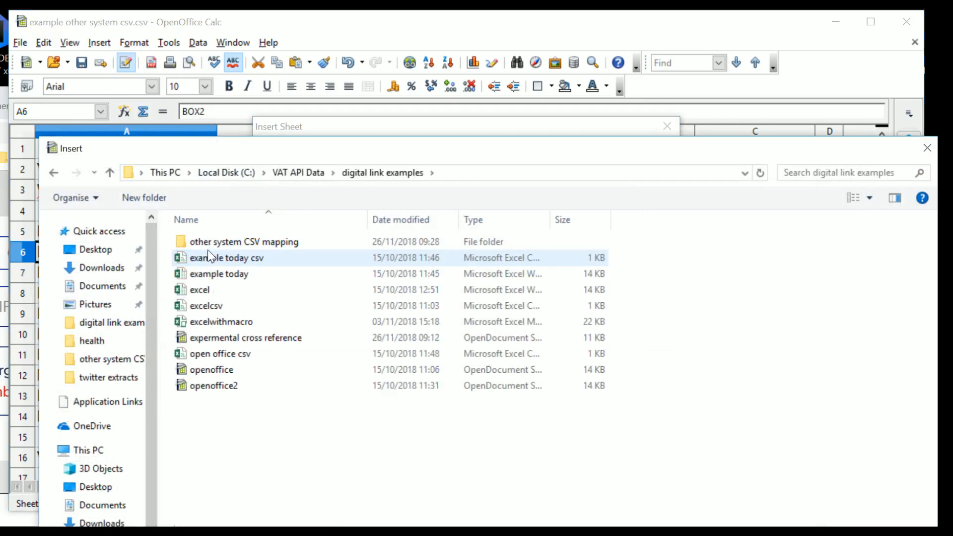
double_click(244, 241)
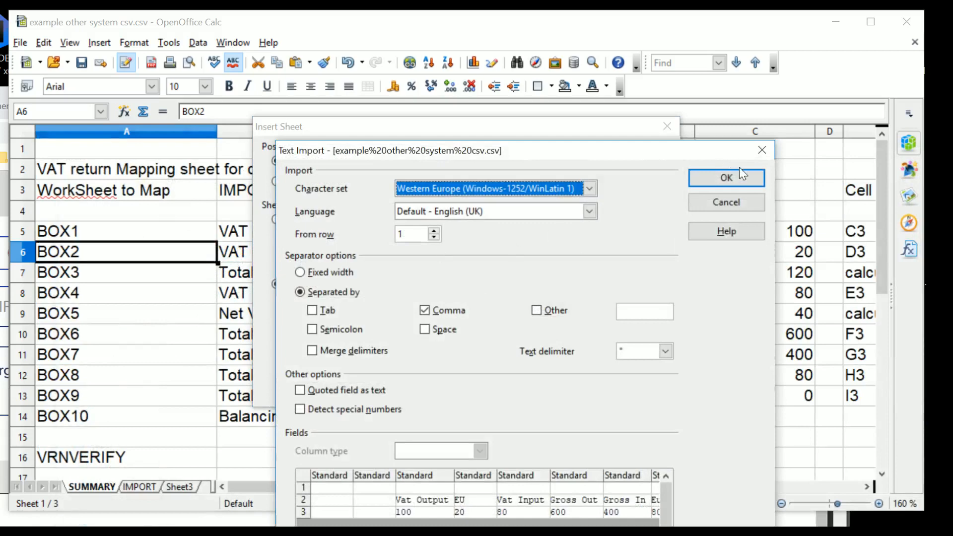
click(725, 178)
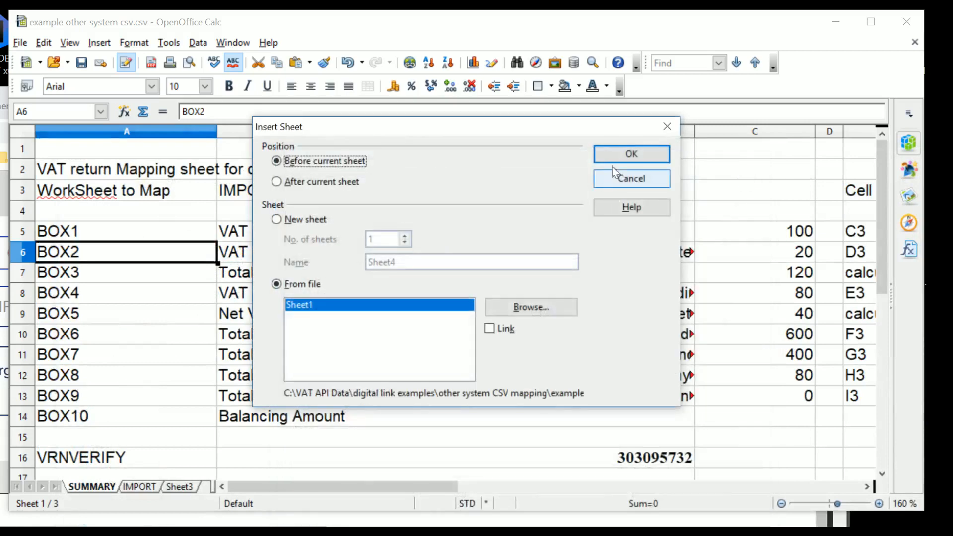
click(631, 154)
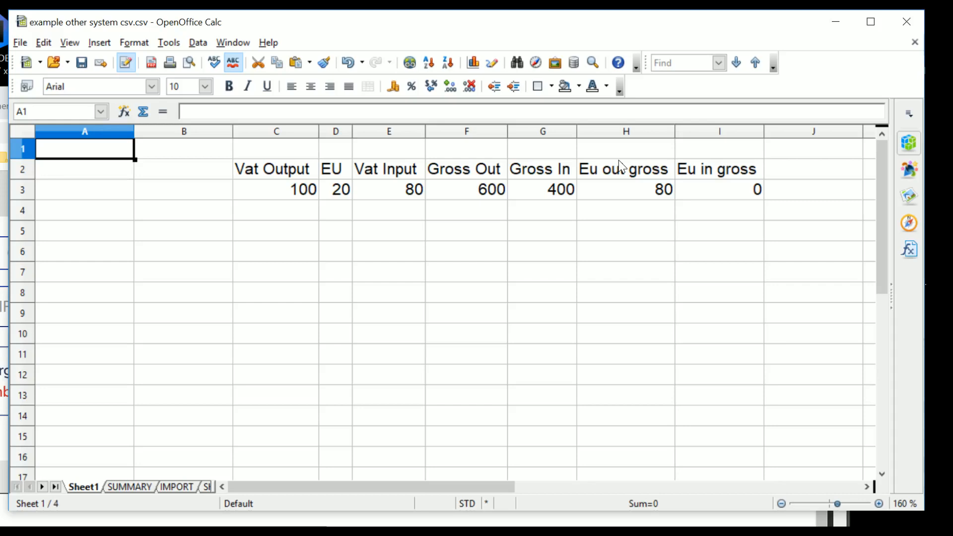
Set Sheet1's Vat Output in C3 to 1000 and rename the sheet IMPORT2018.
click(336, 189)
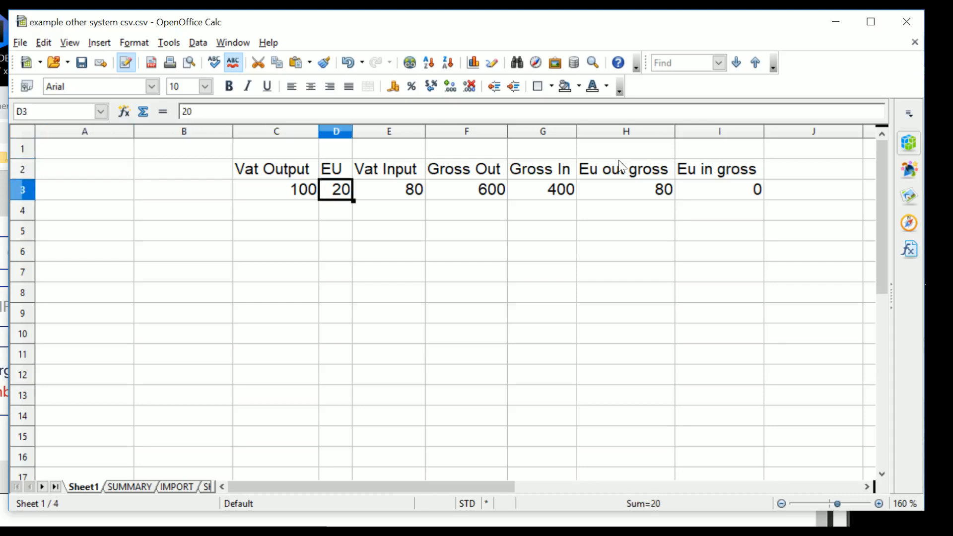
click(625, 189)
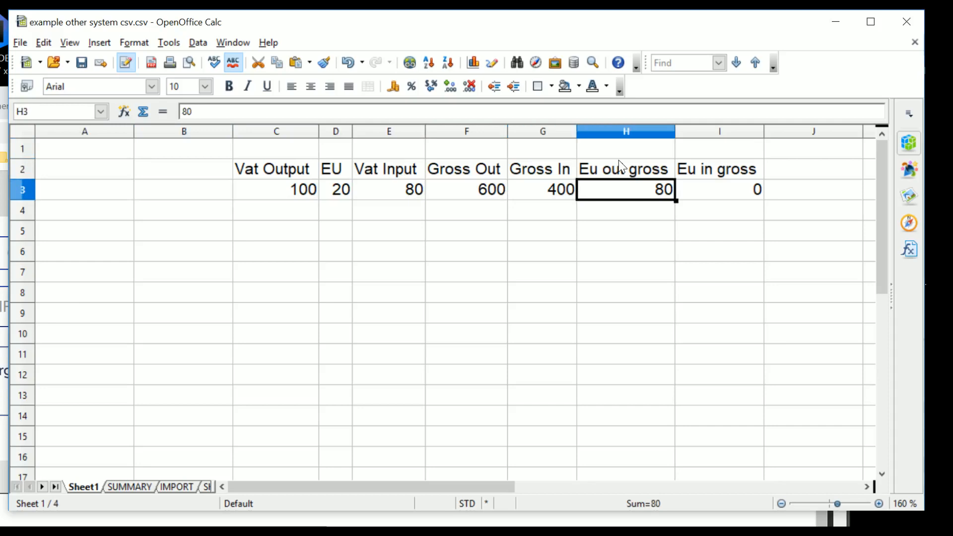
click(276, 189)
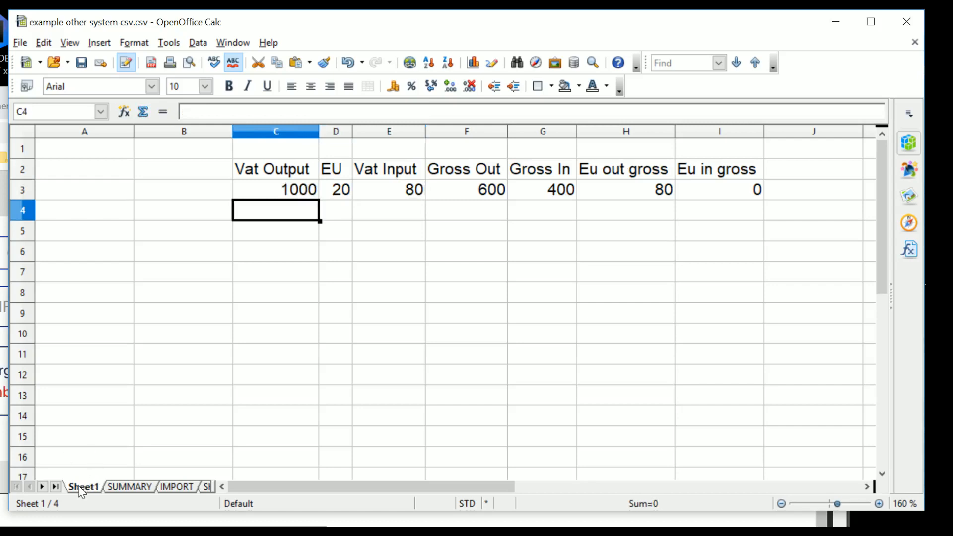
right_click(83, 486)
text(IMPORT)
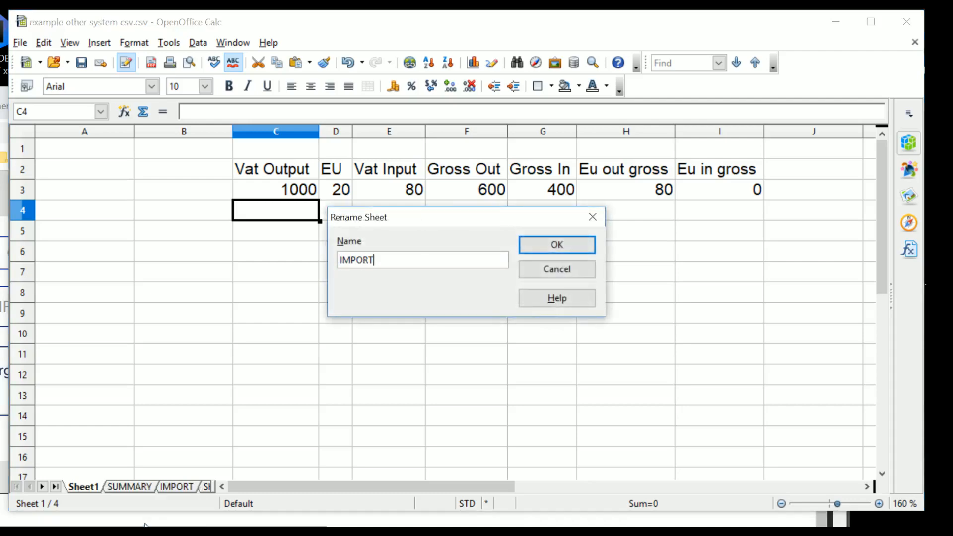
click(555, 244)
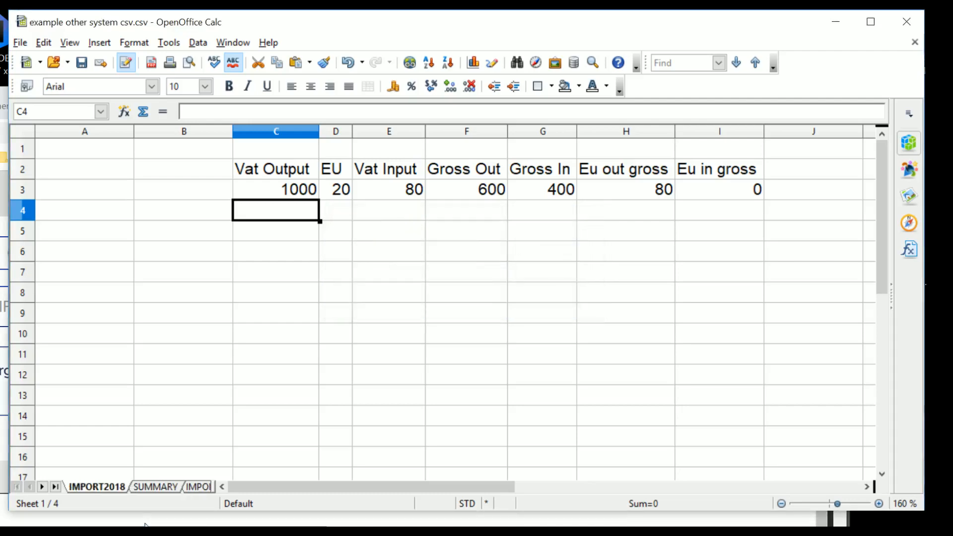
click(156, 486)
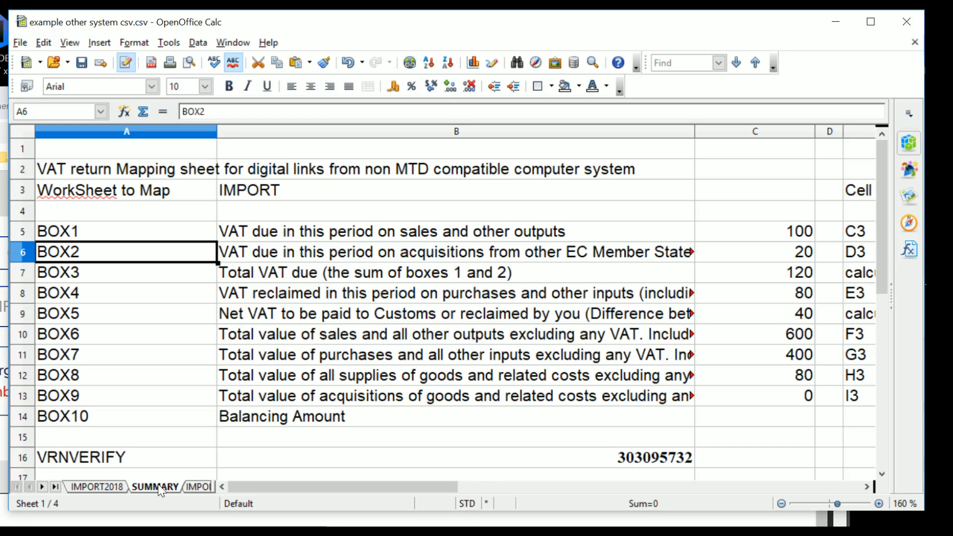
Change SUMMARY's WorkSheet to Map entry in B3 to IMPORT2018 so Box 1 reads 1000.
click(456, 189)
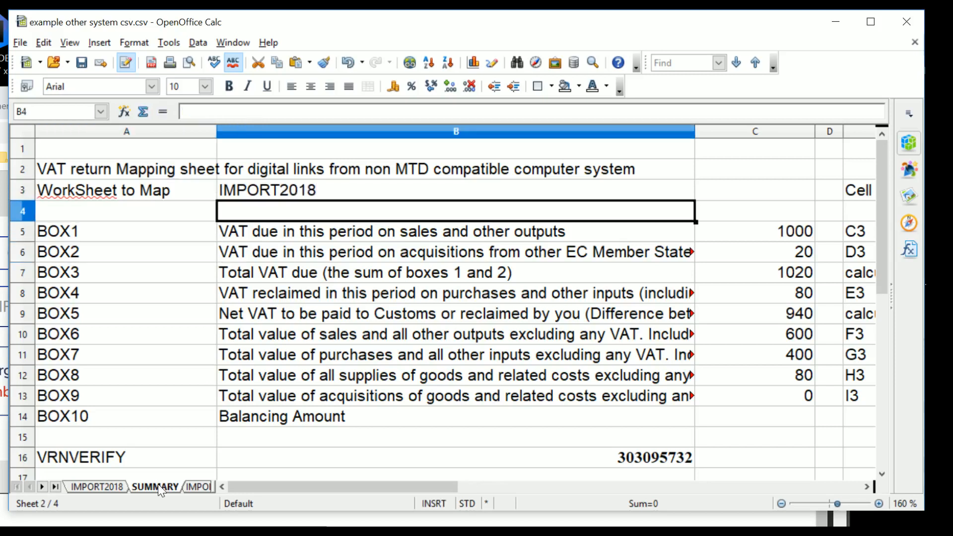
click(754, 231)
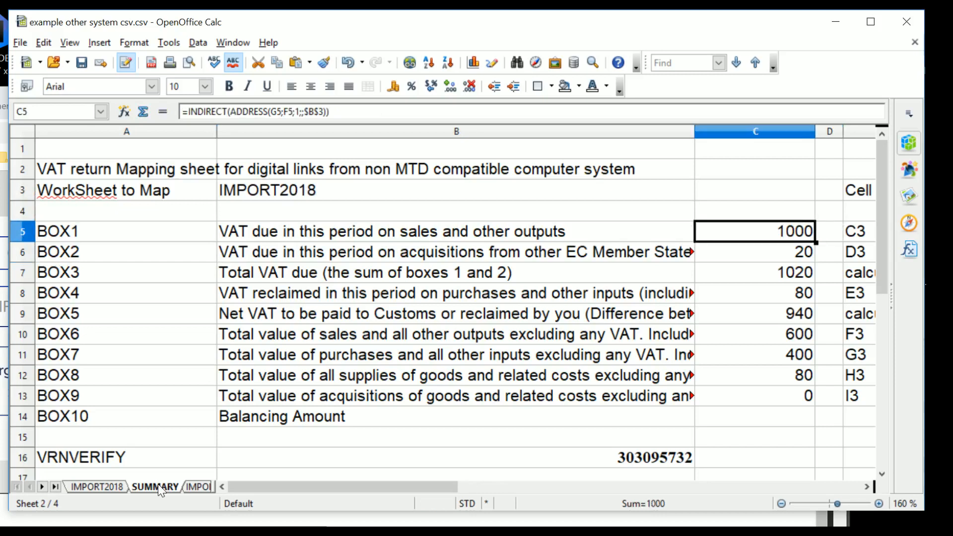
click(126, 190)
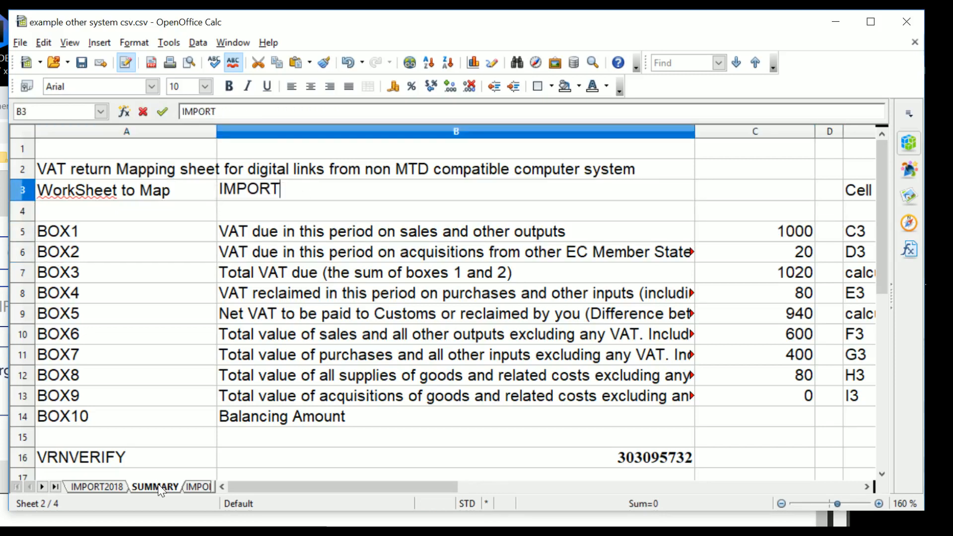
text(2018)
key(Return)
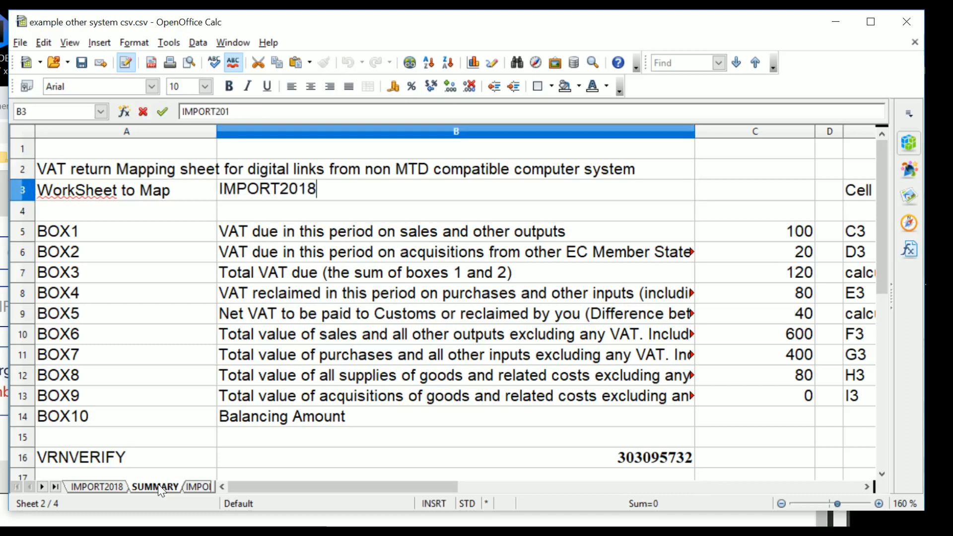
key(Return)
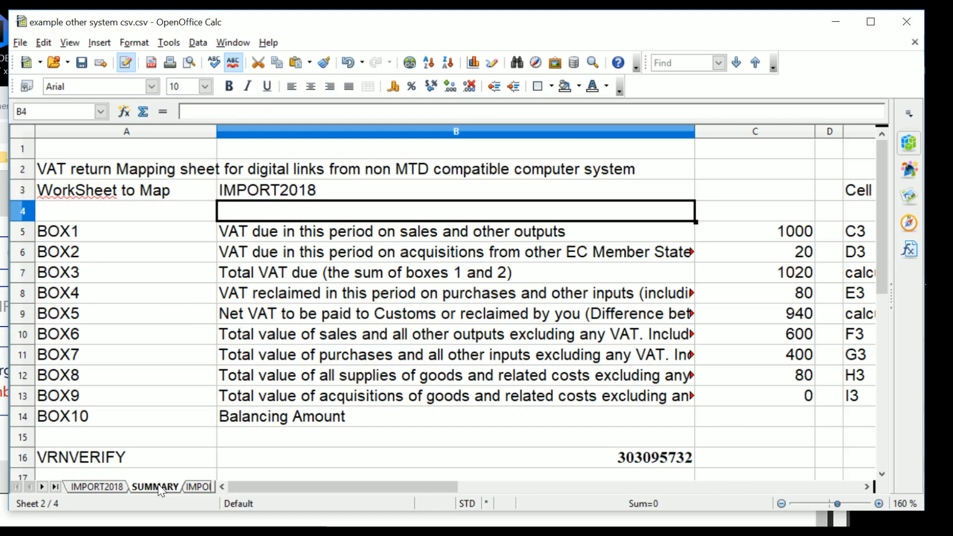